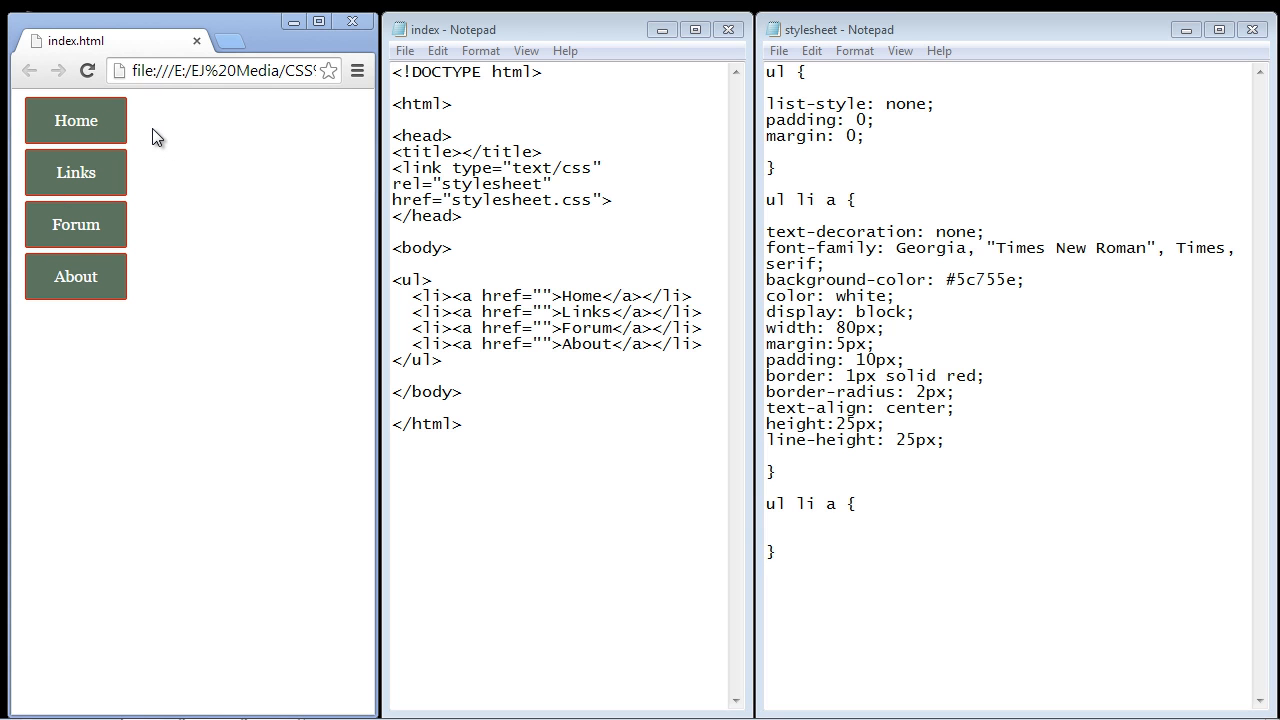
mouse_move(122, 128)
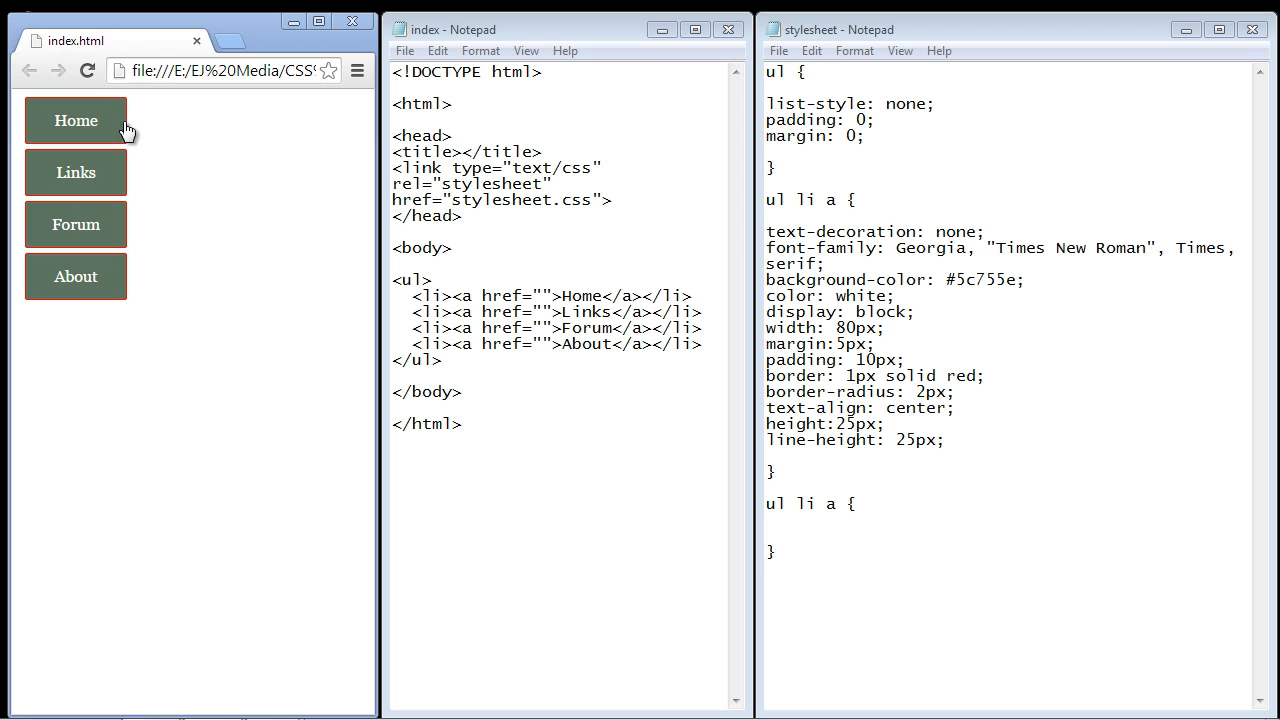
mouse_move(84, 132)
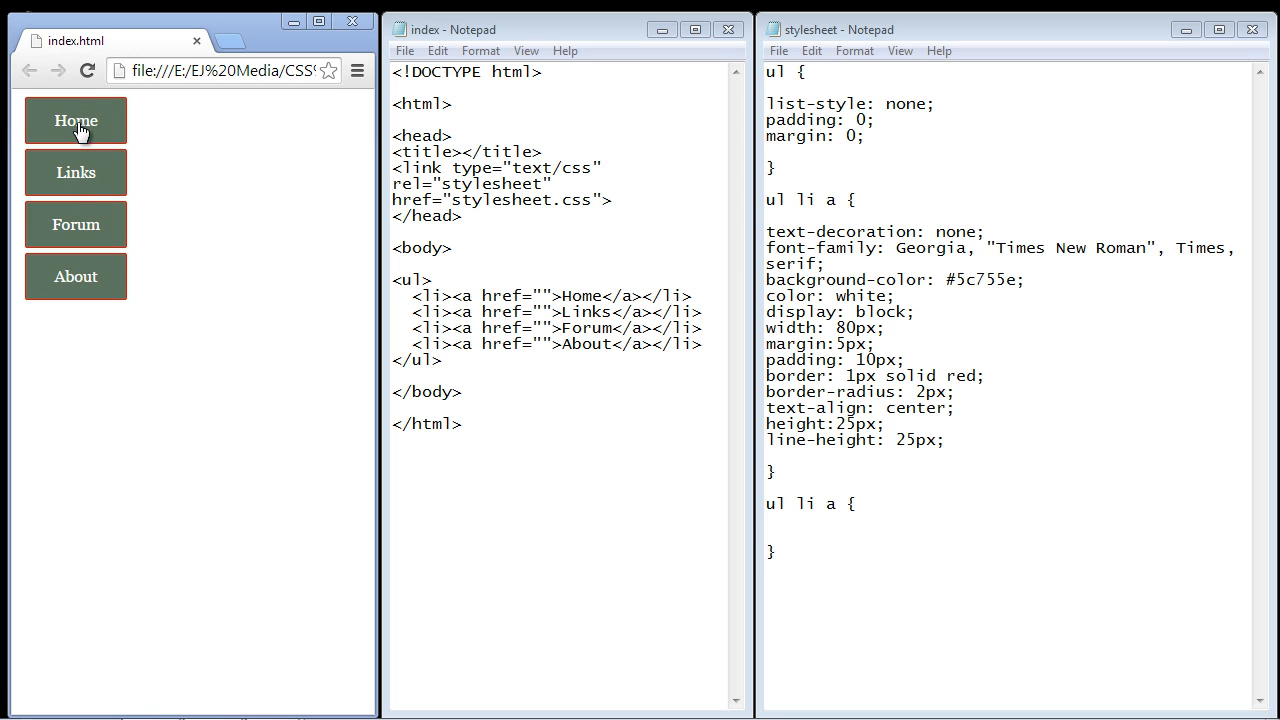
mouse_move(68, 276)
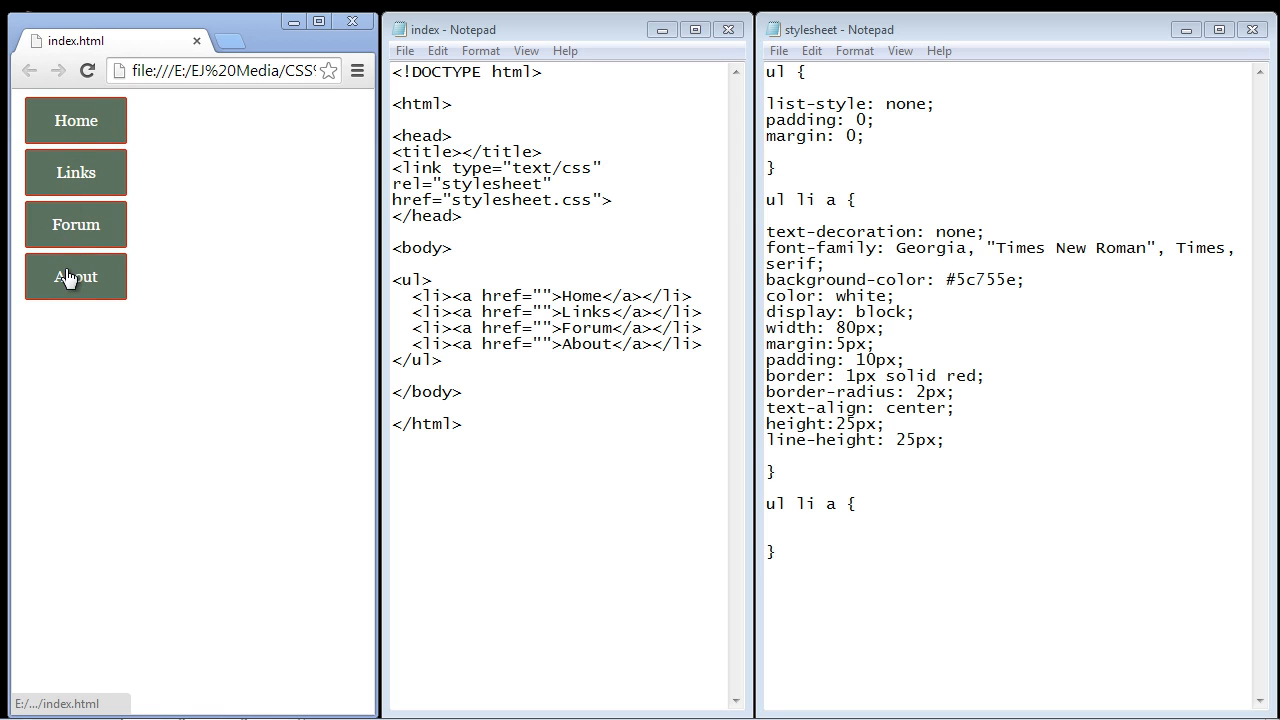
mouse_move(122, 130)
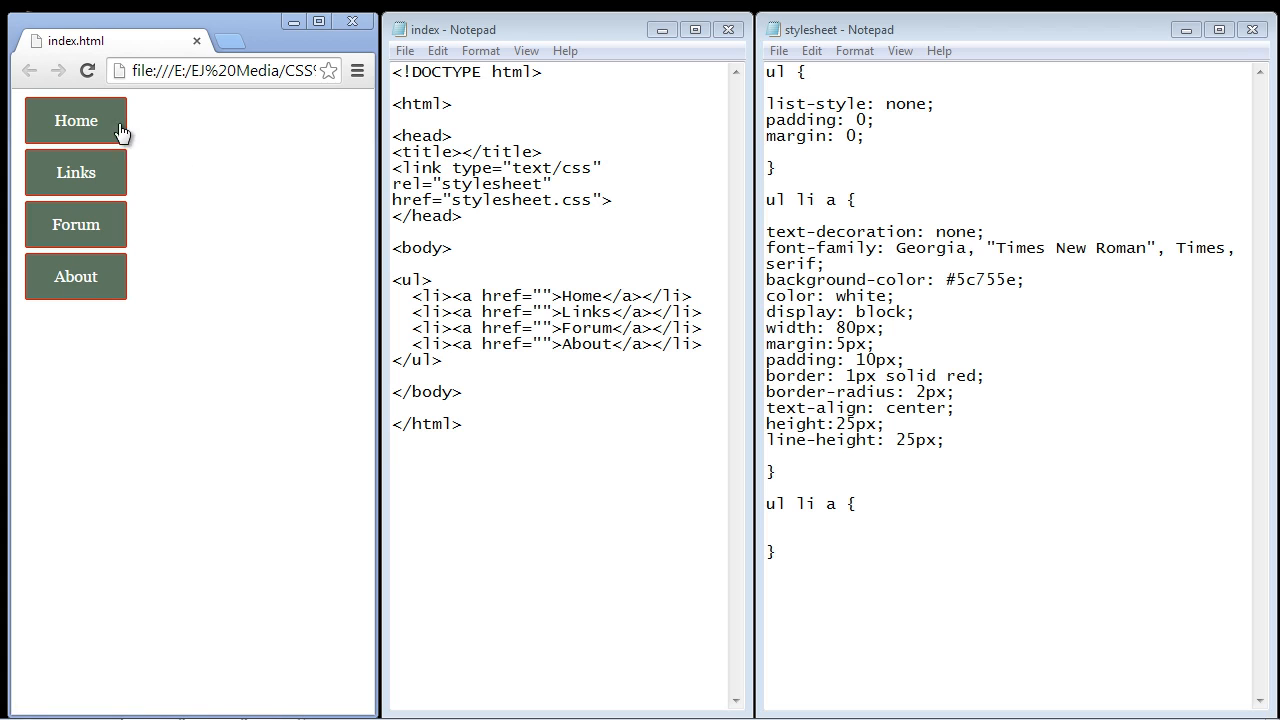
mouse_move(104, 124)
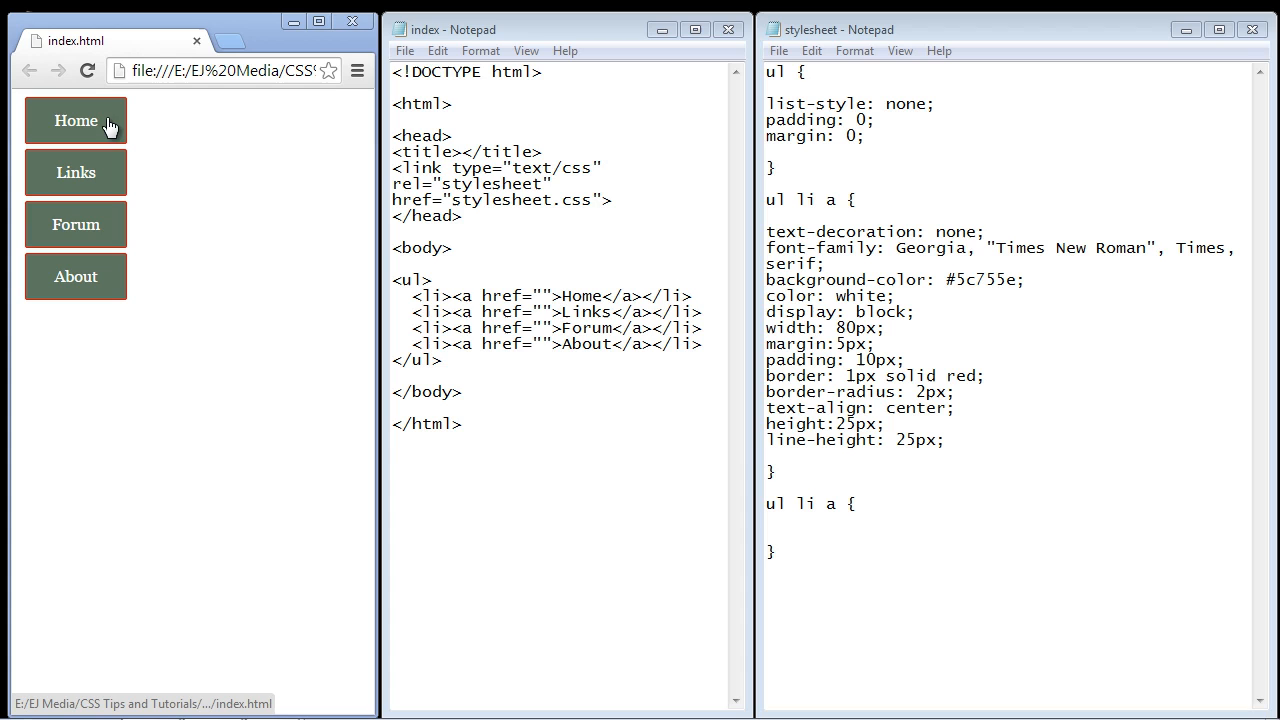
mouse_move(112, 130)
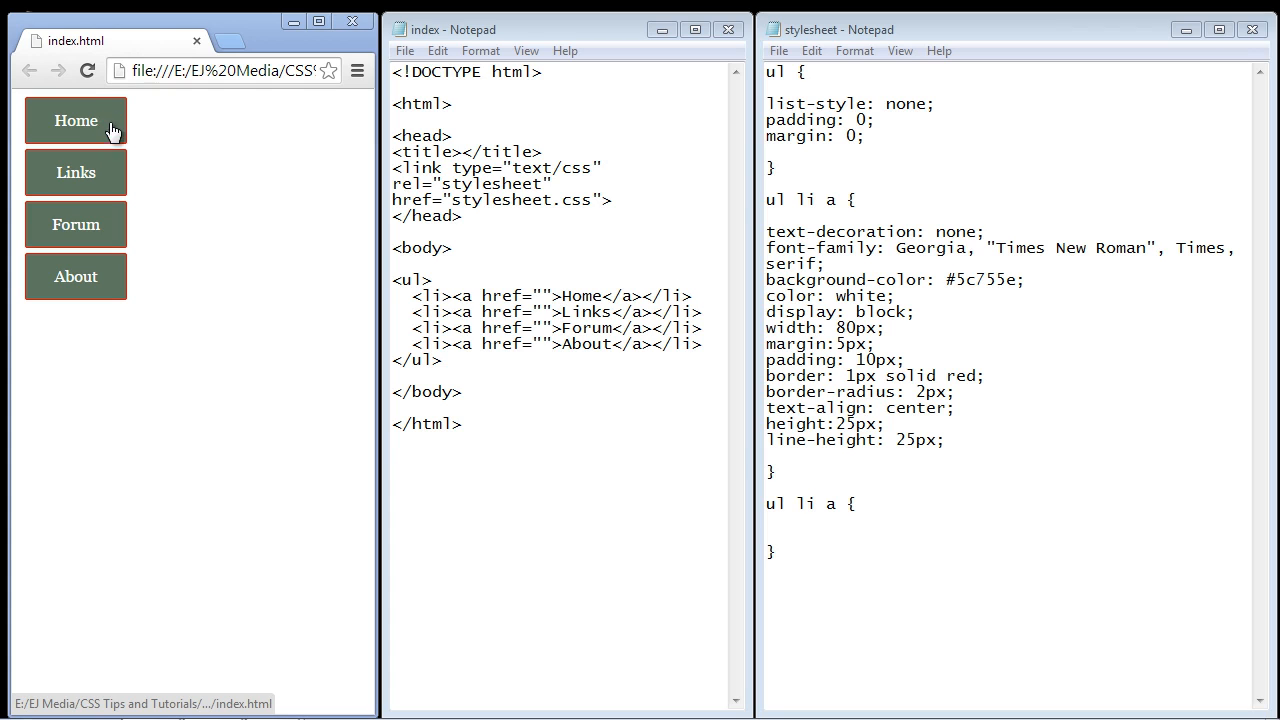
mouse_move(100, 124)
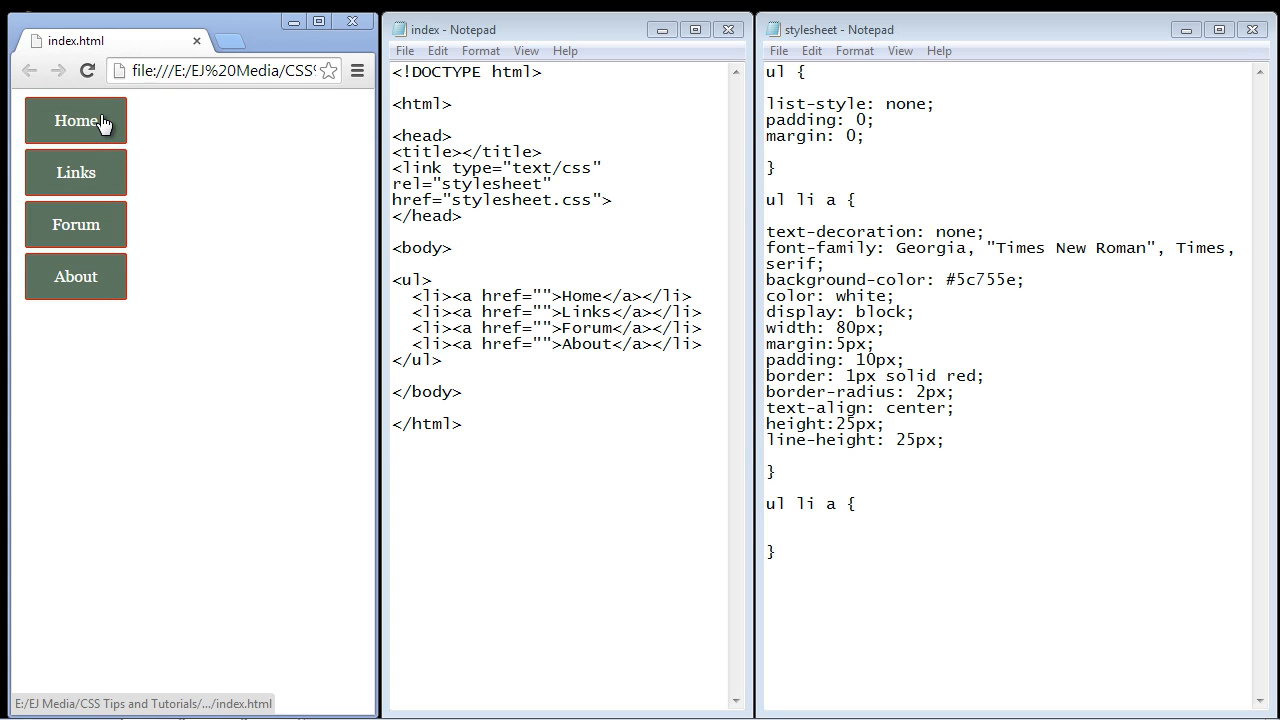
mouse_move(120, 130)
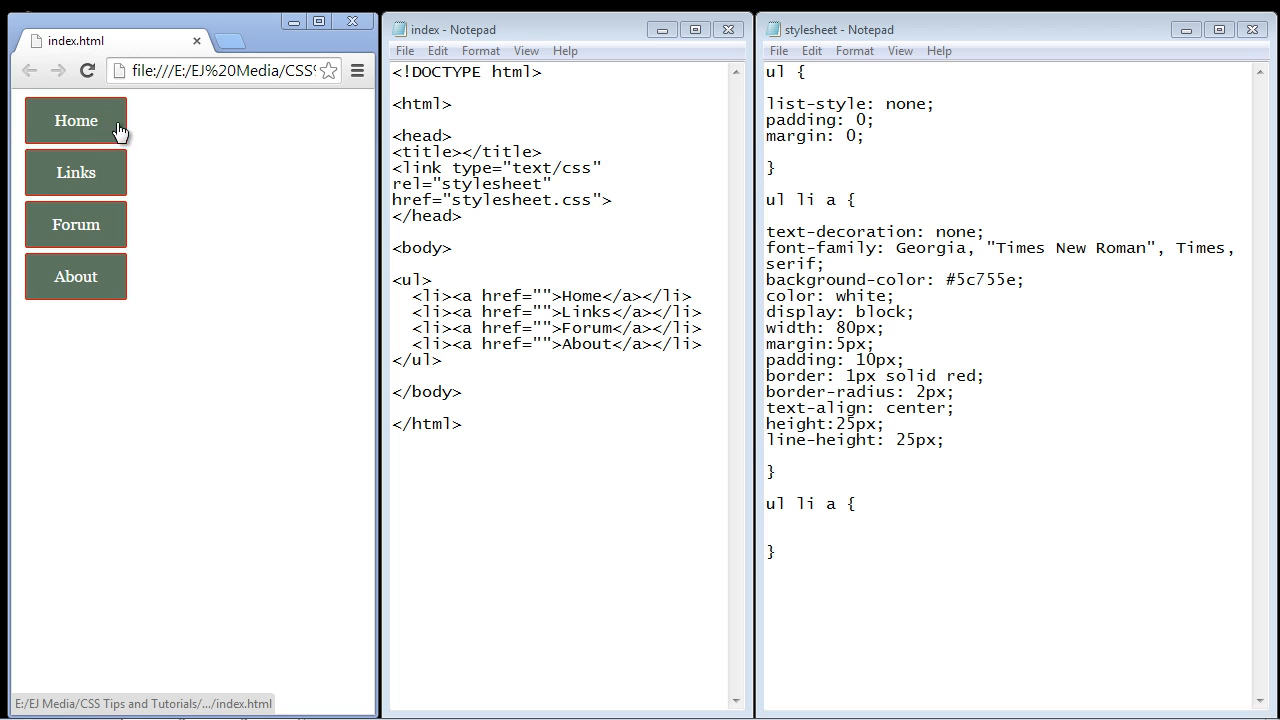
mouse_move(92, 120)
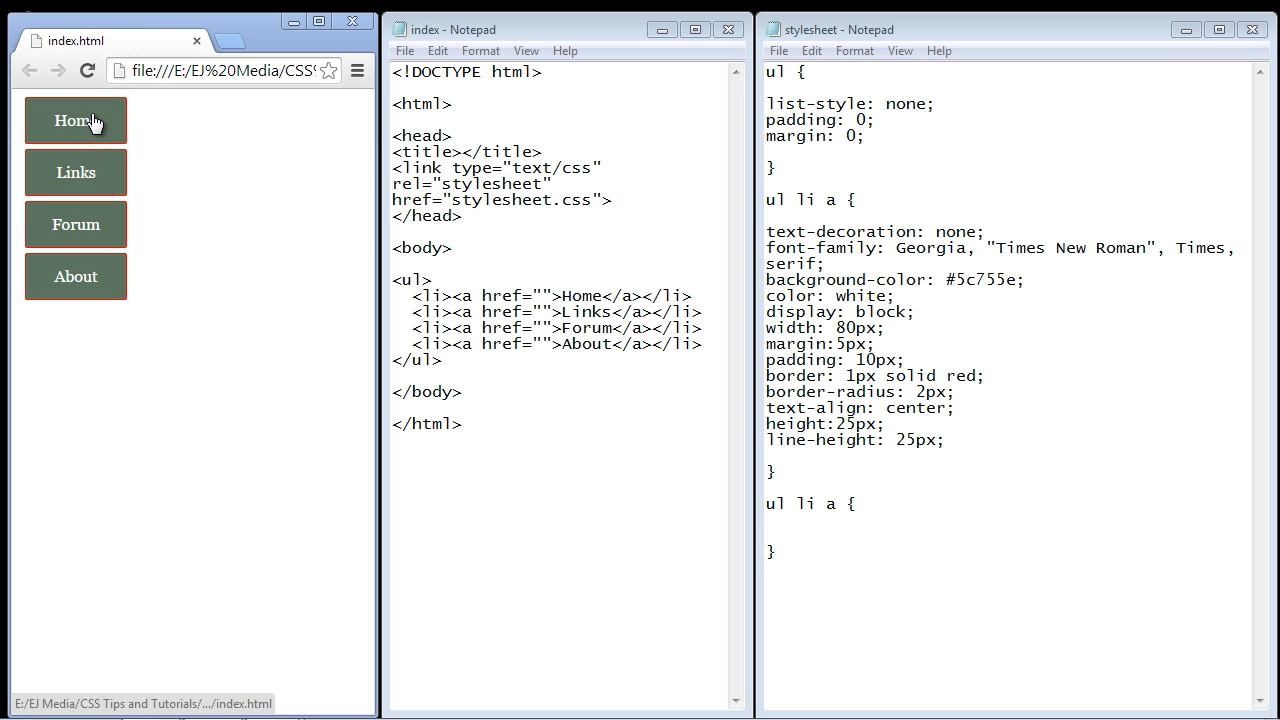
mouse_move(80, 116)
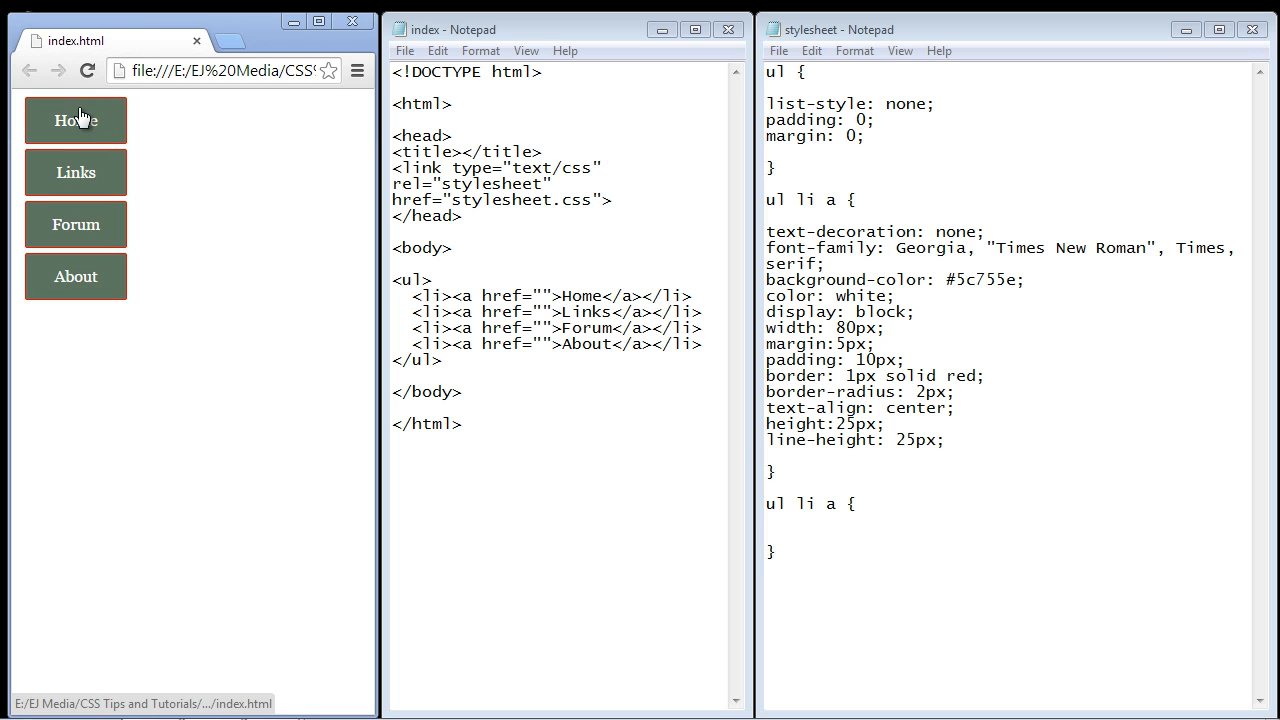
mouse_move(104, 124)
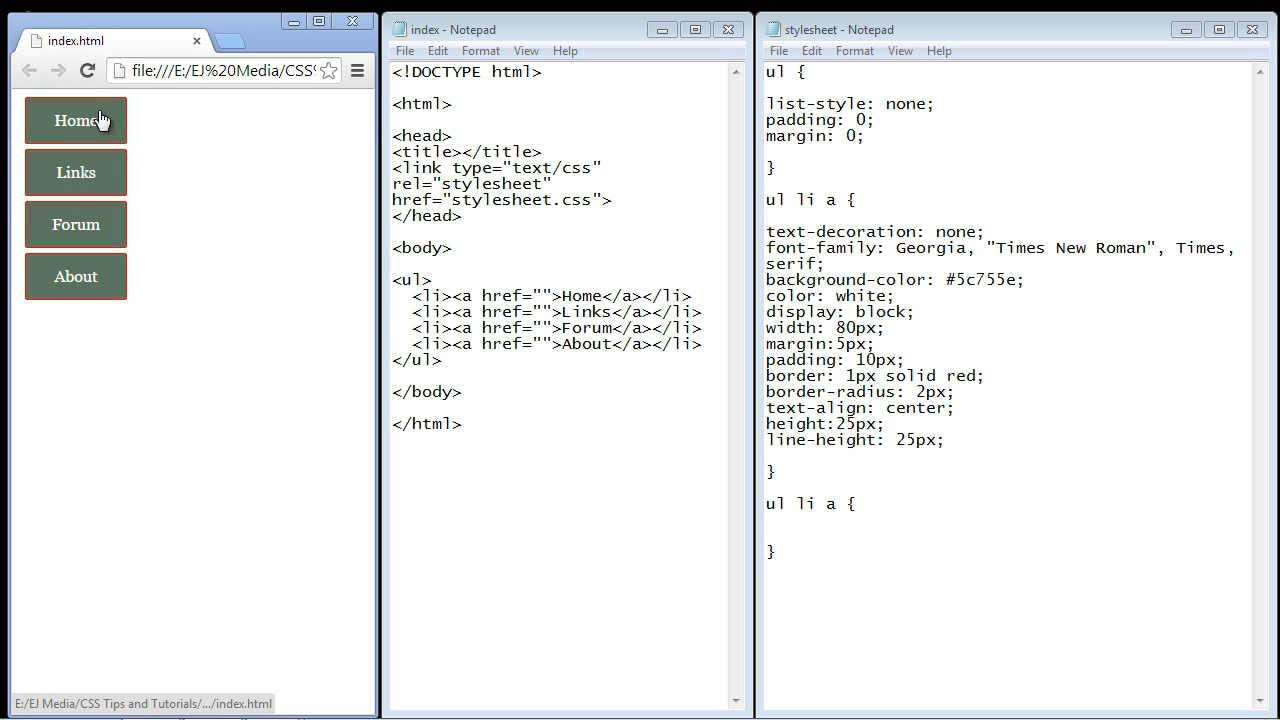
mouse_move(54, 130)
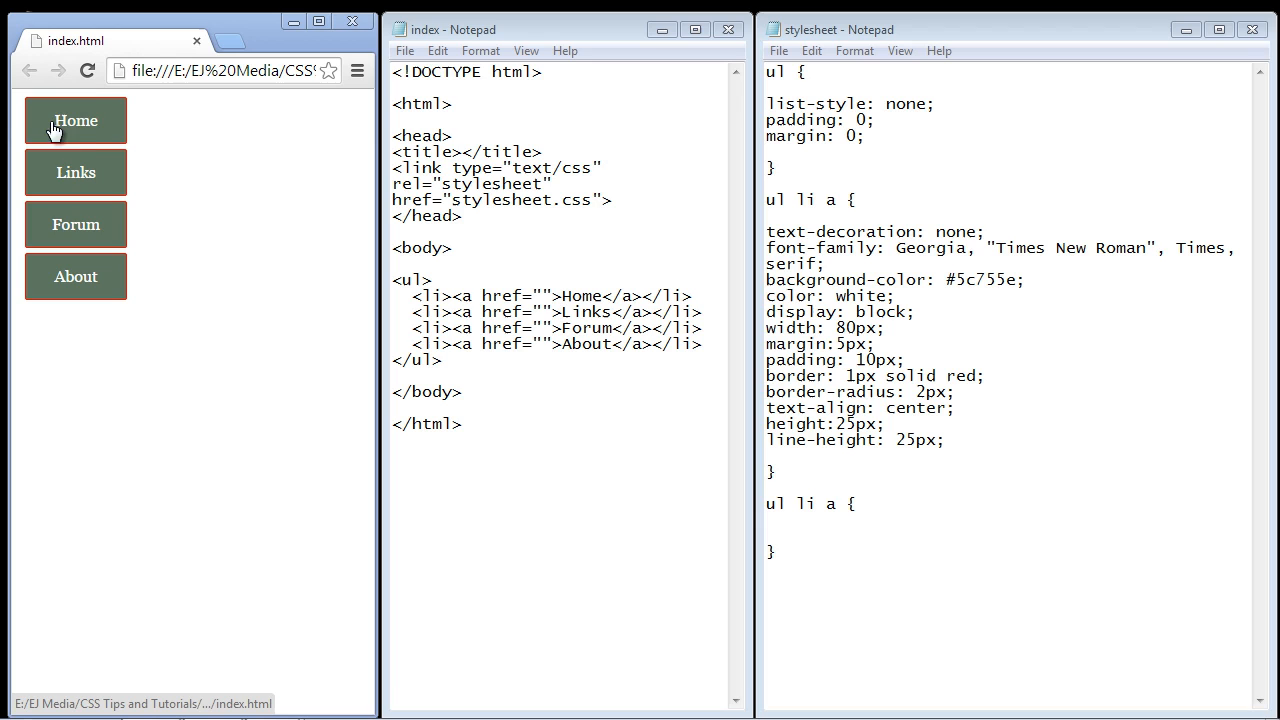
mouse_move(104, 126)
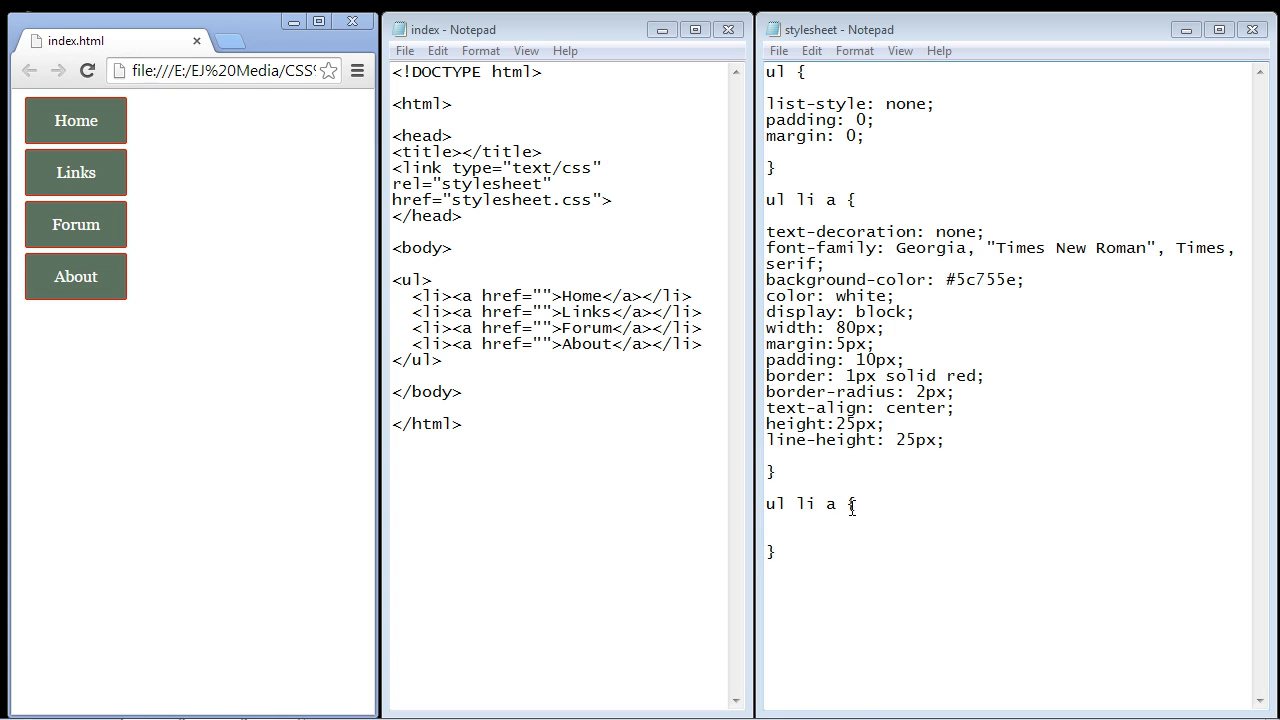
- Turn the second ul li a rule into ul li a:hover with background-color: #d3d3d3; and select the color value
click(828, 524)
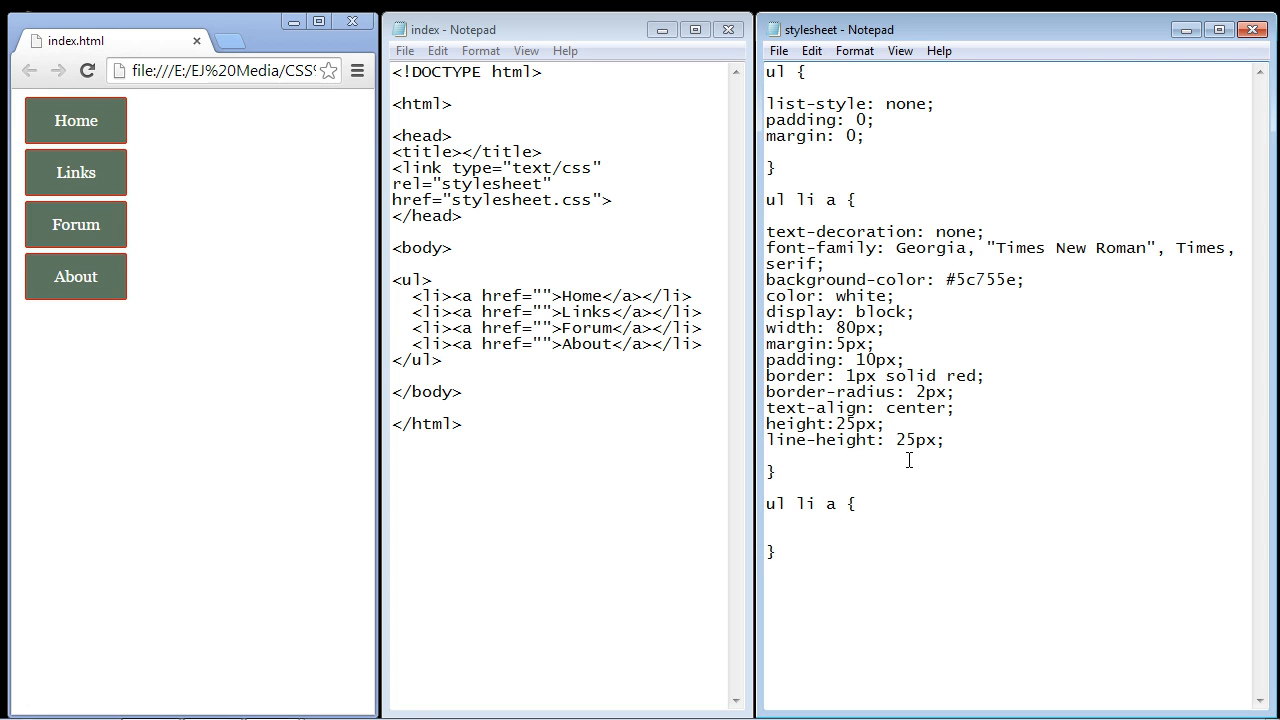
click(836, 504)
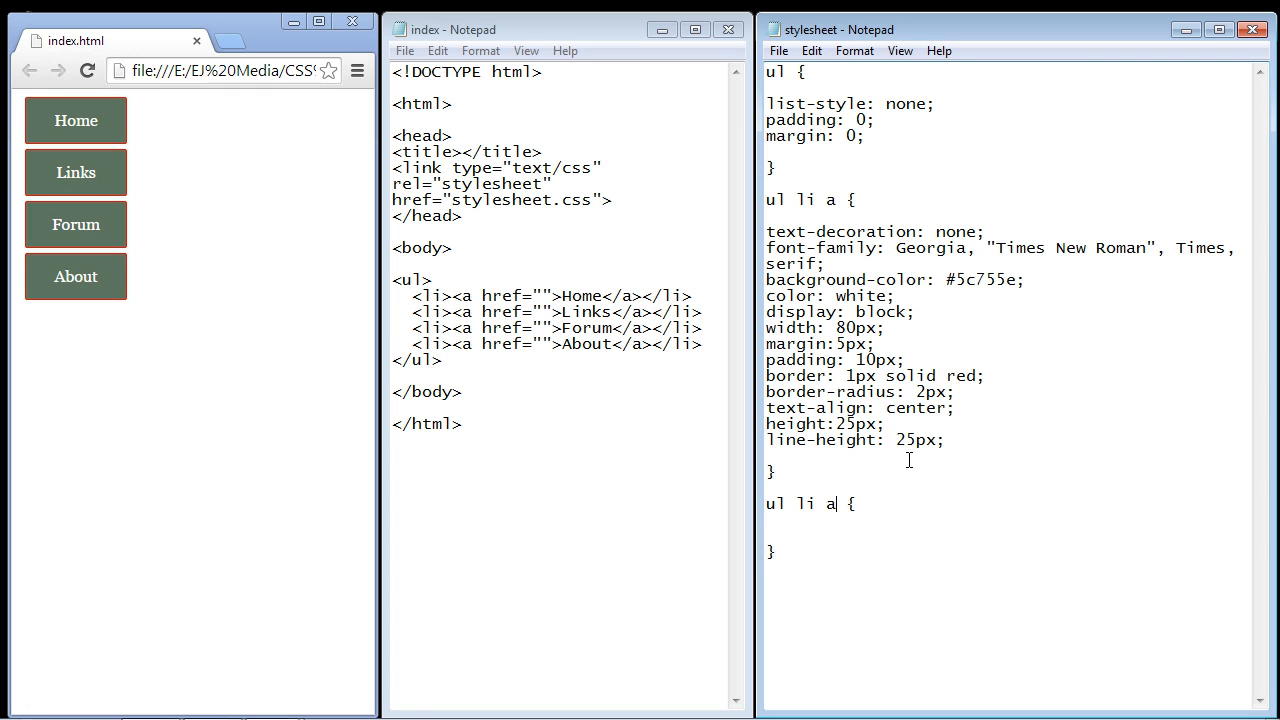
text(:h)
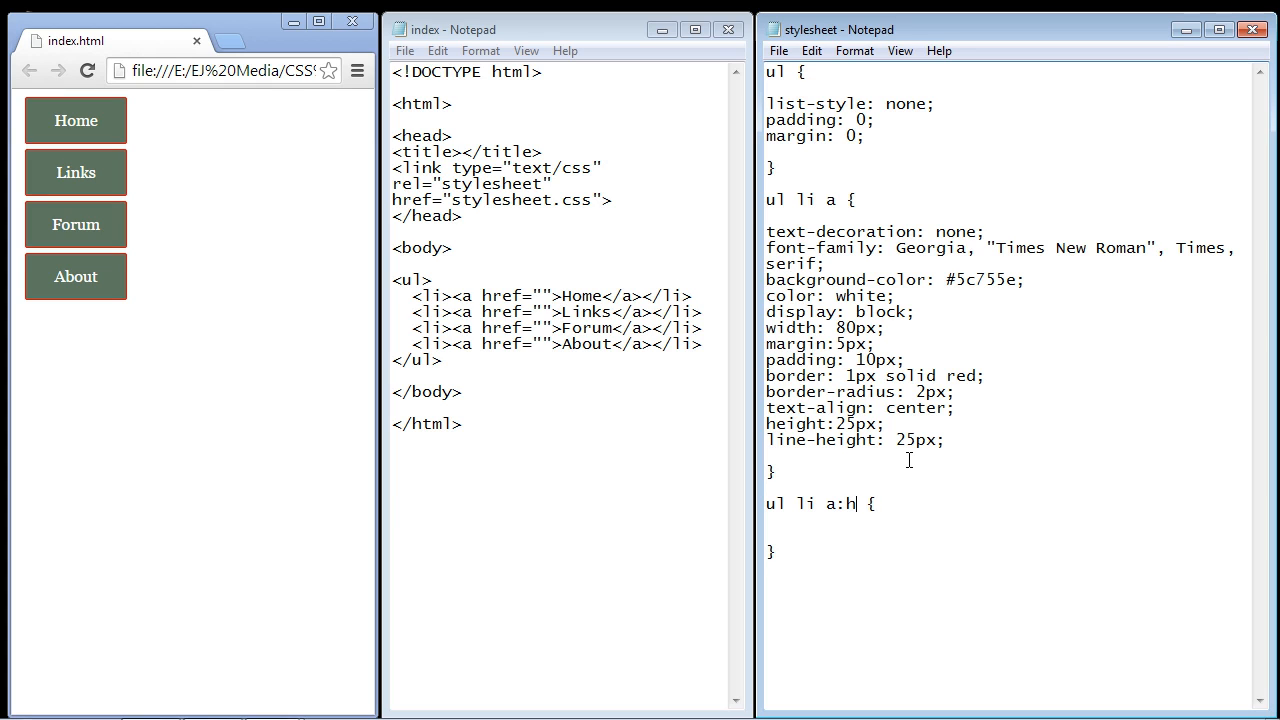
text(over)
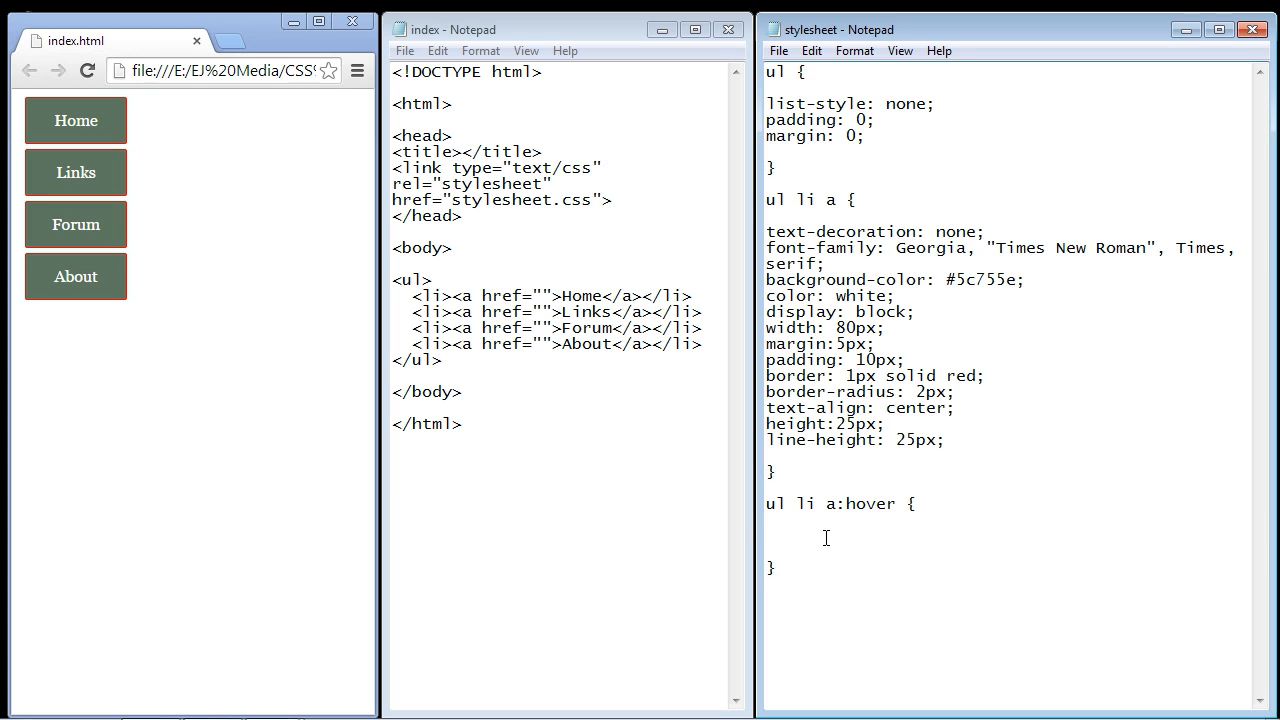
text(background-color: #d3d3d3;)
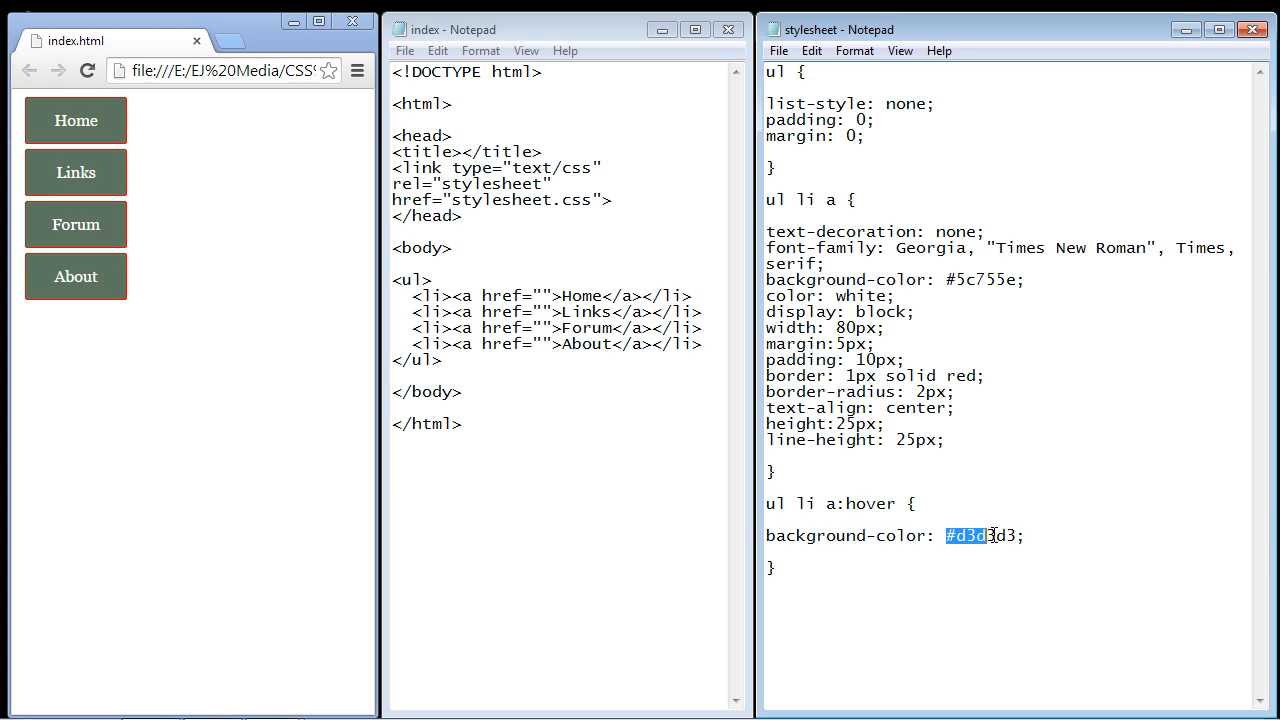
drag(948, 536, 1016, 536)
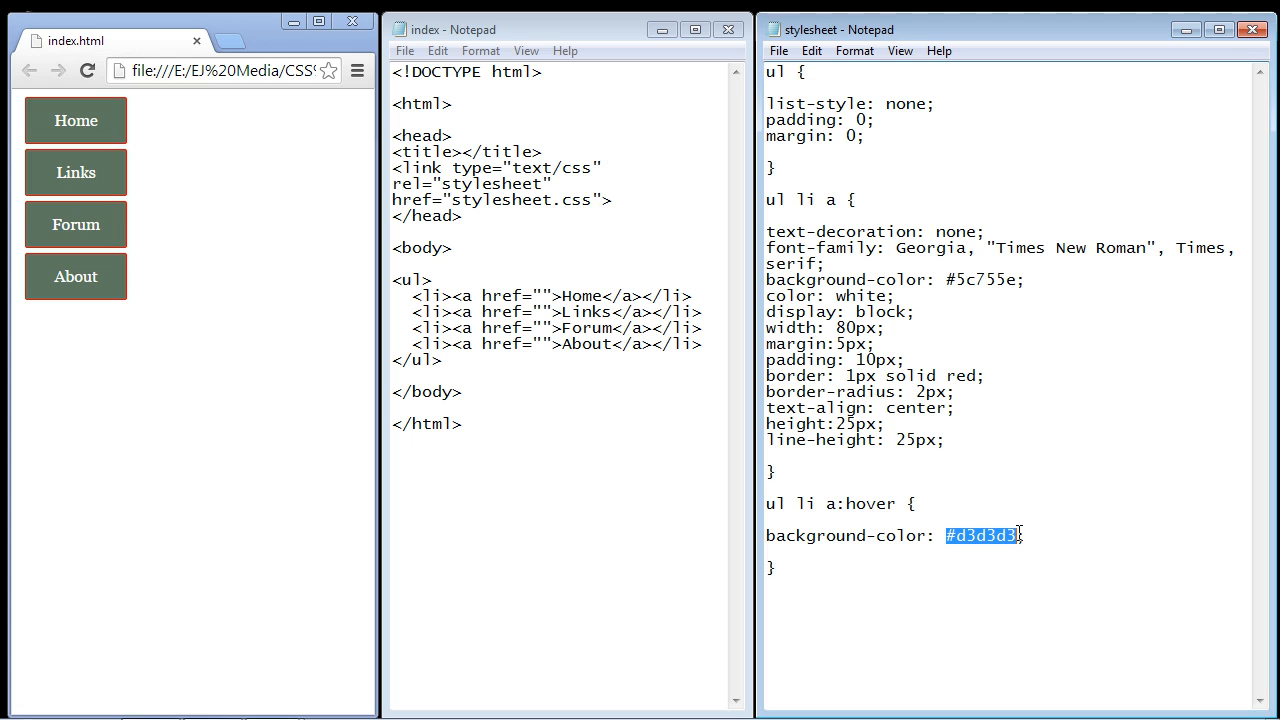
mouse_move(980, 536)
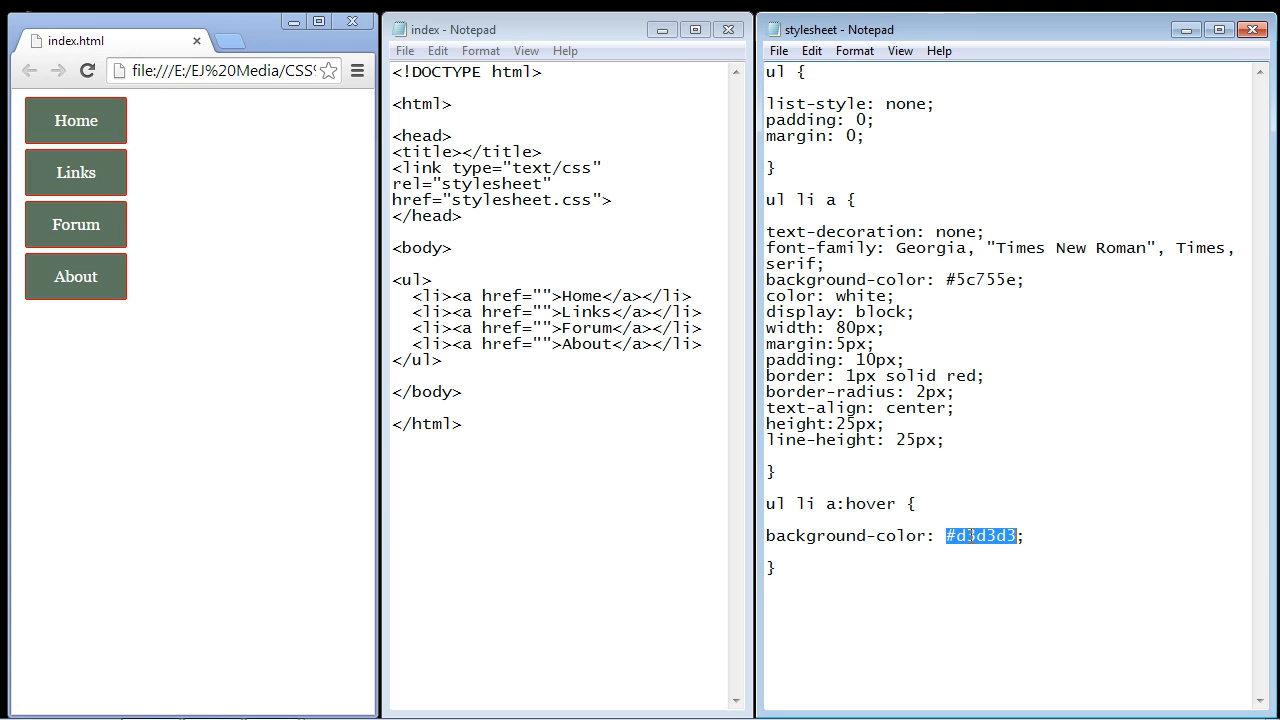
mouse_move(784, 52)
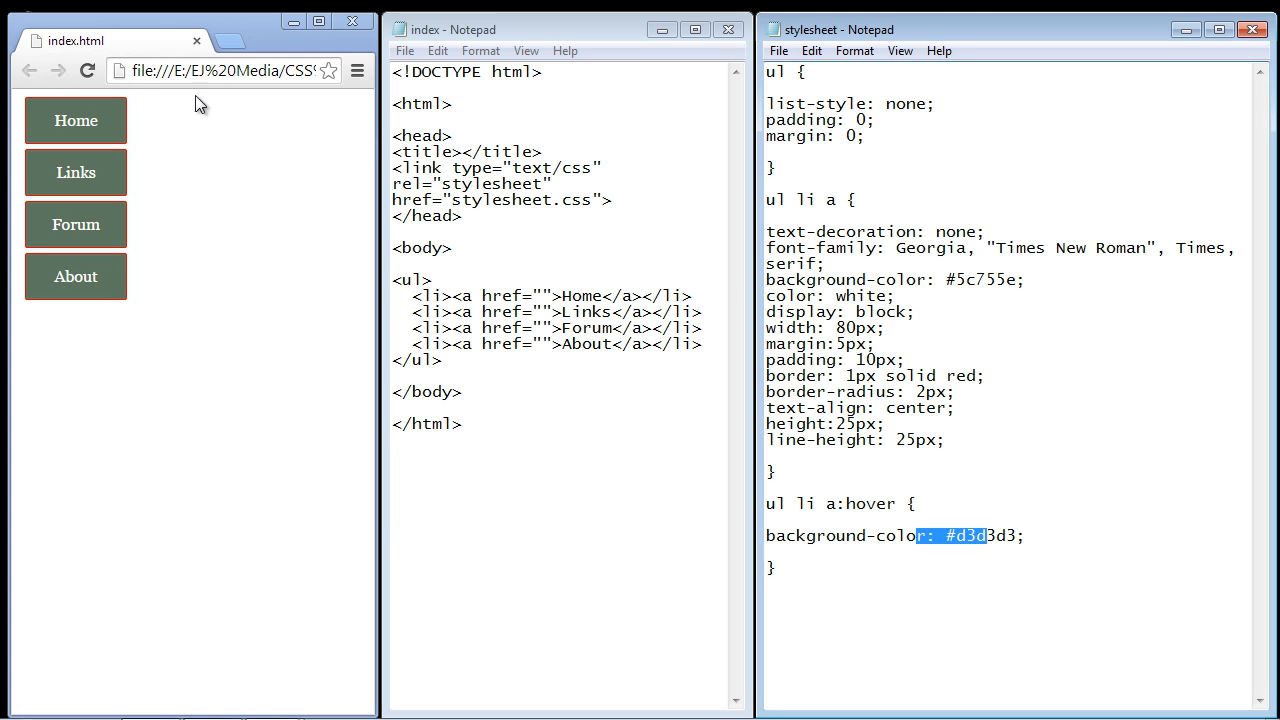
mouse_move(88, 120)
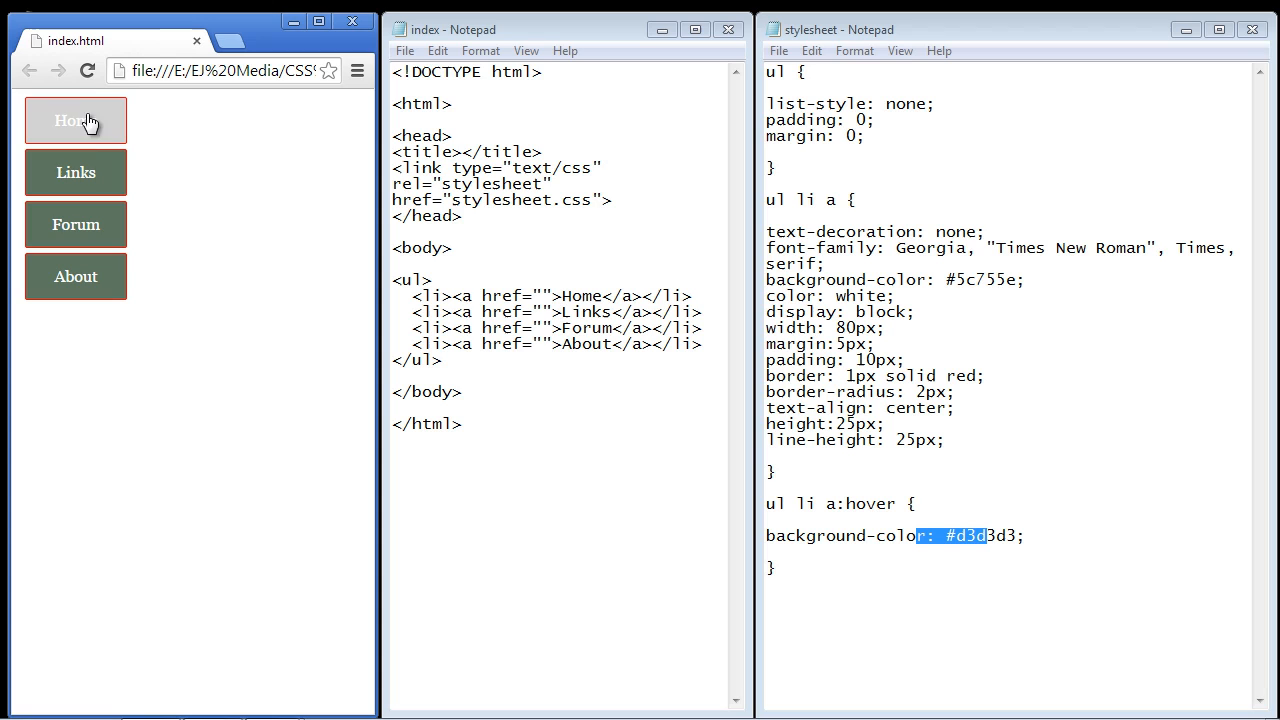
mouse_move(76, 276)
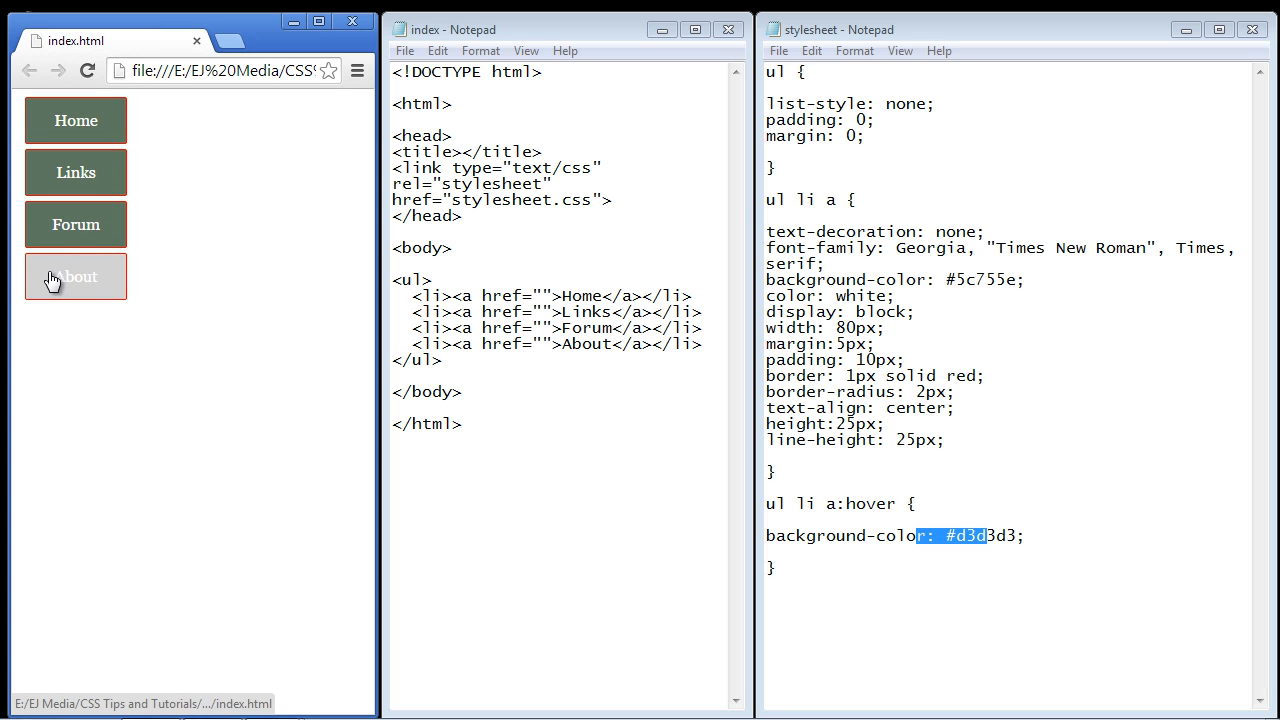
mouse_move(98, 282)
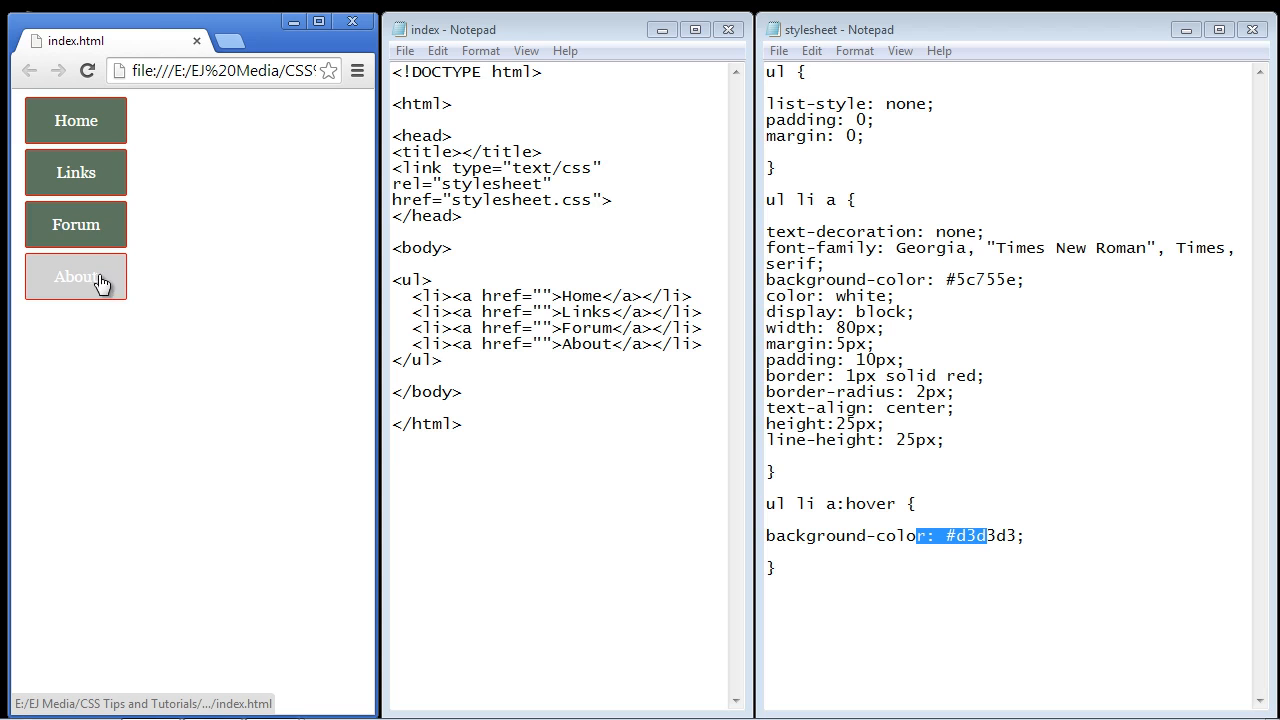
mouse_move(90, 220)
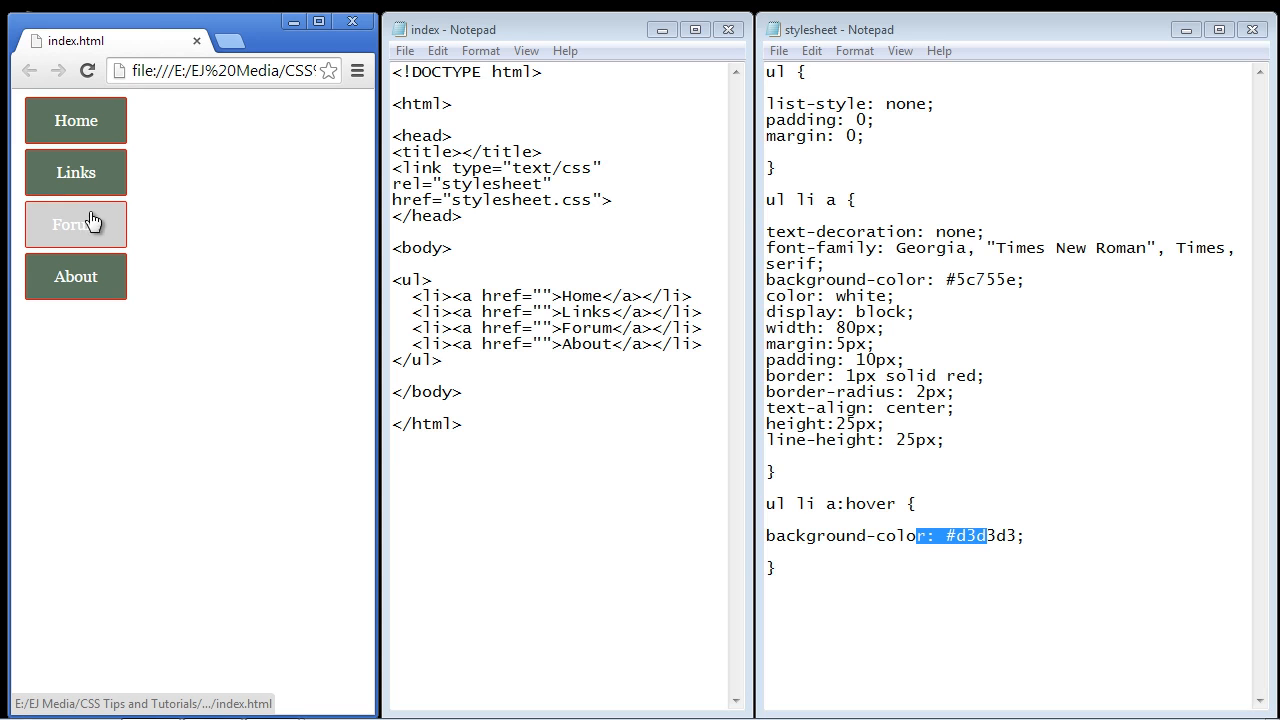
mouse_move(104, 136)
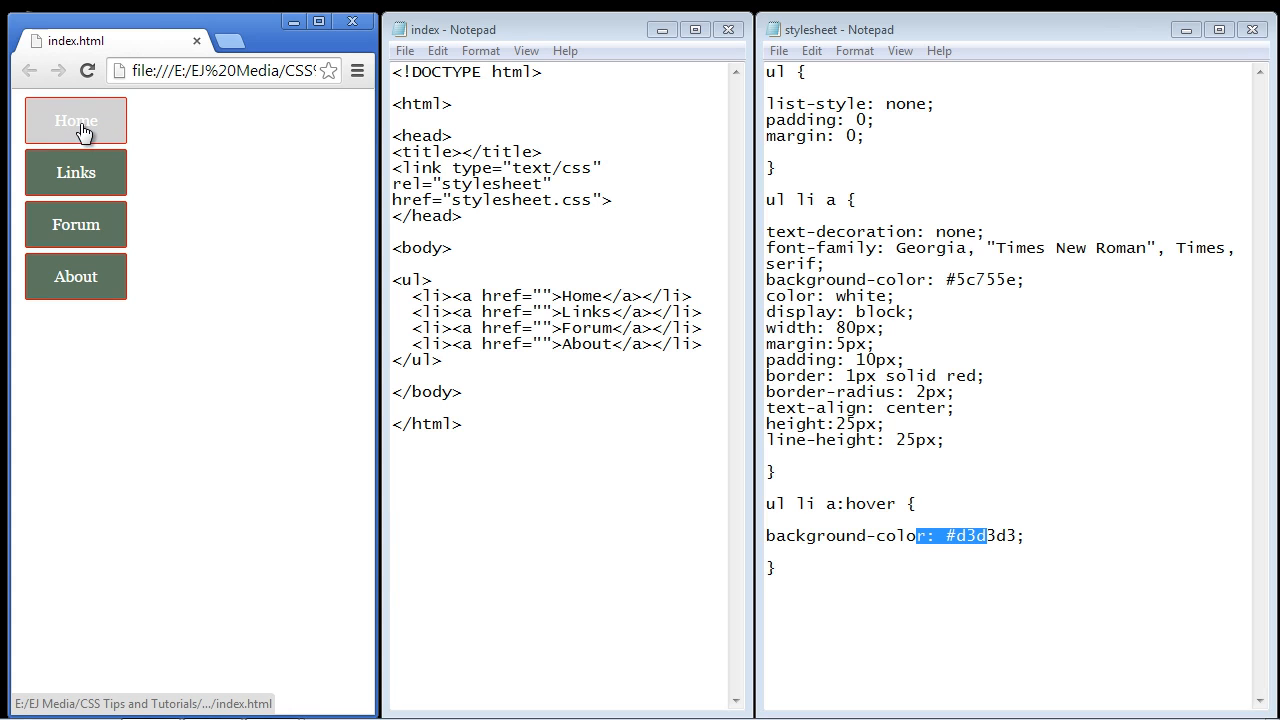
mouse_move(90, 128)
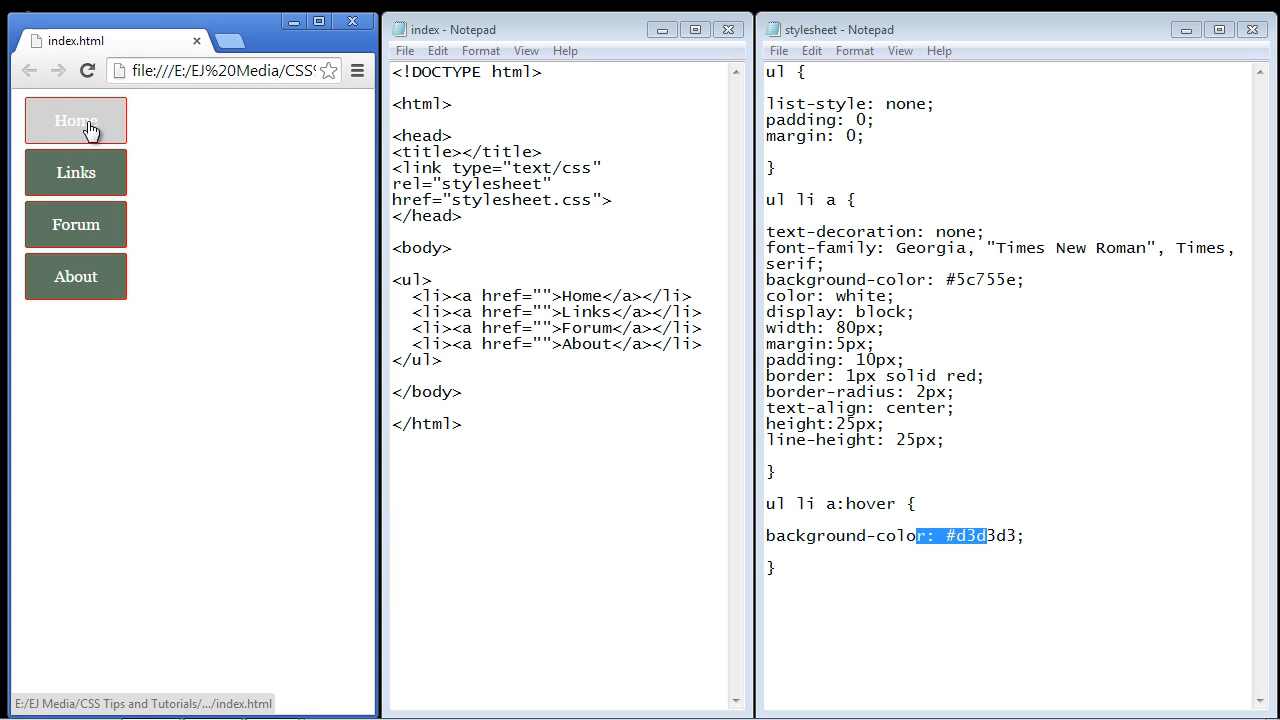
mouse_move(112, 128)
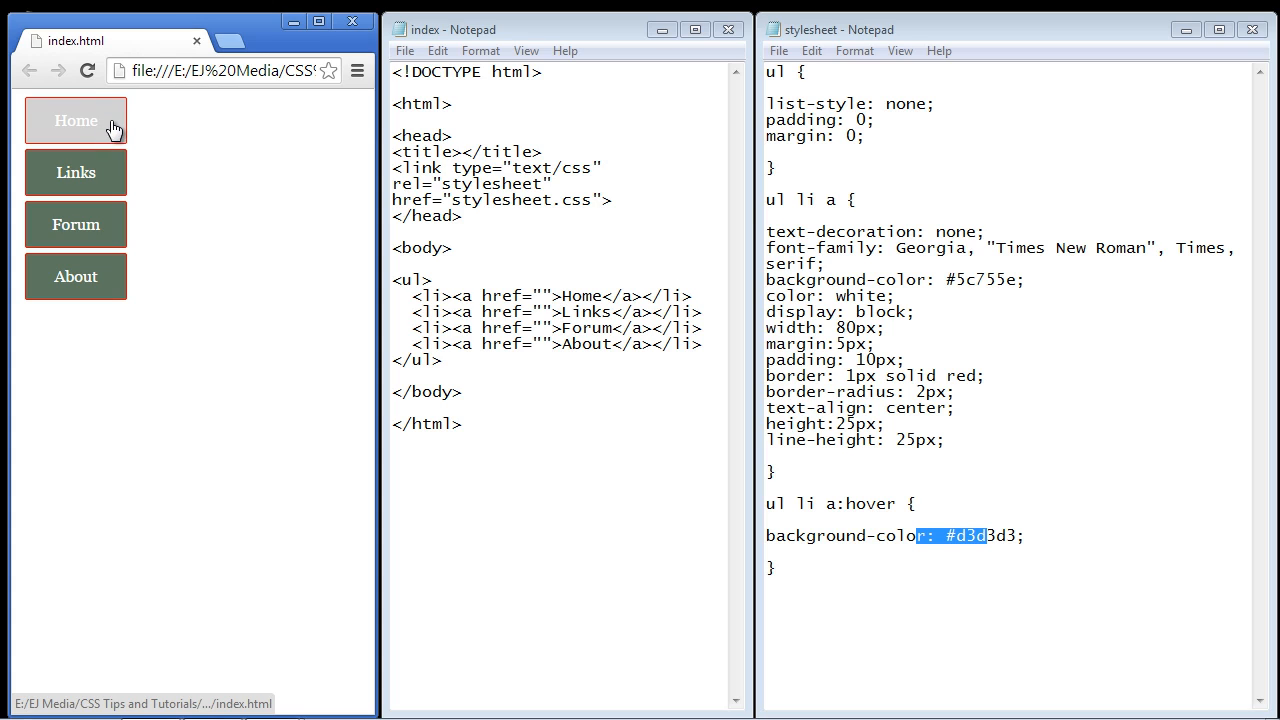
mouse_move(110, 124)
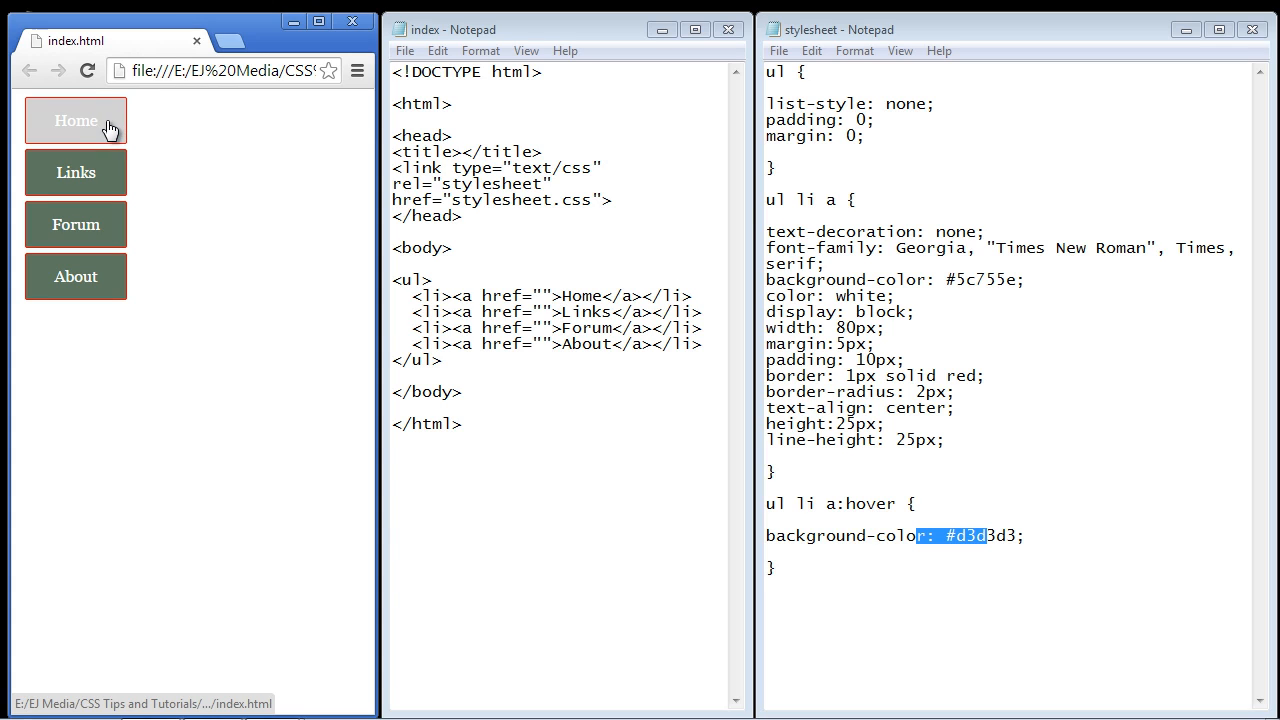
mouse_move(112, 128)
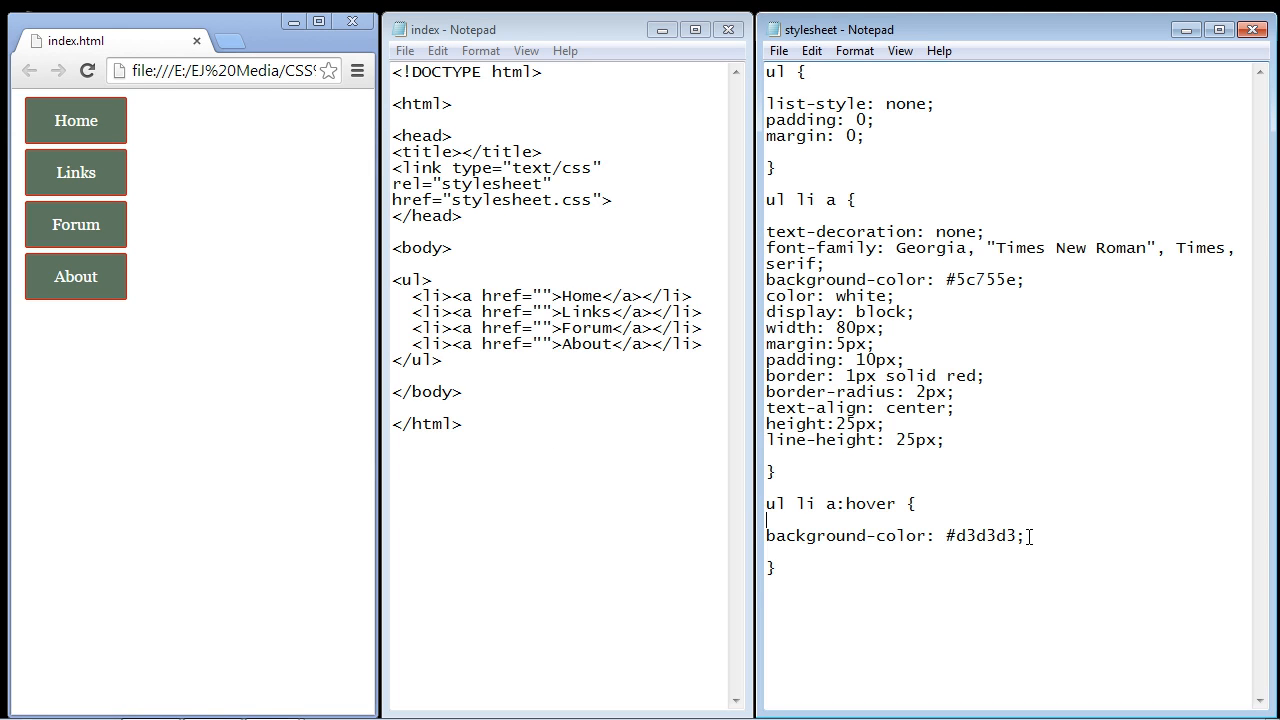
- Start a new declaration line after the background-color in the hover rule
click(778, 50)
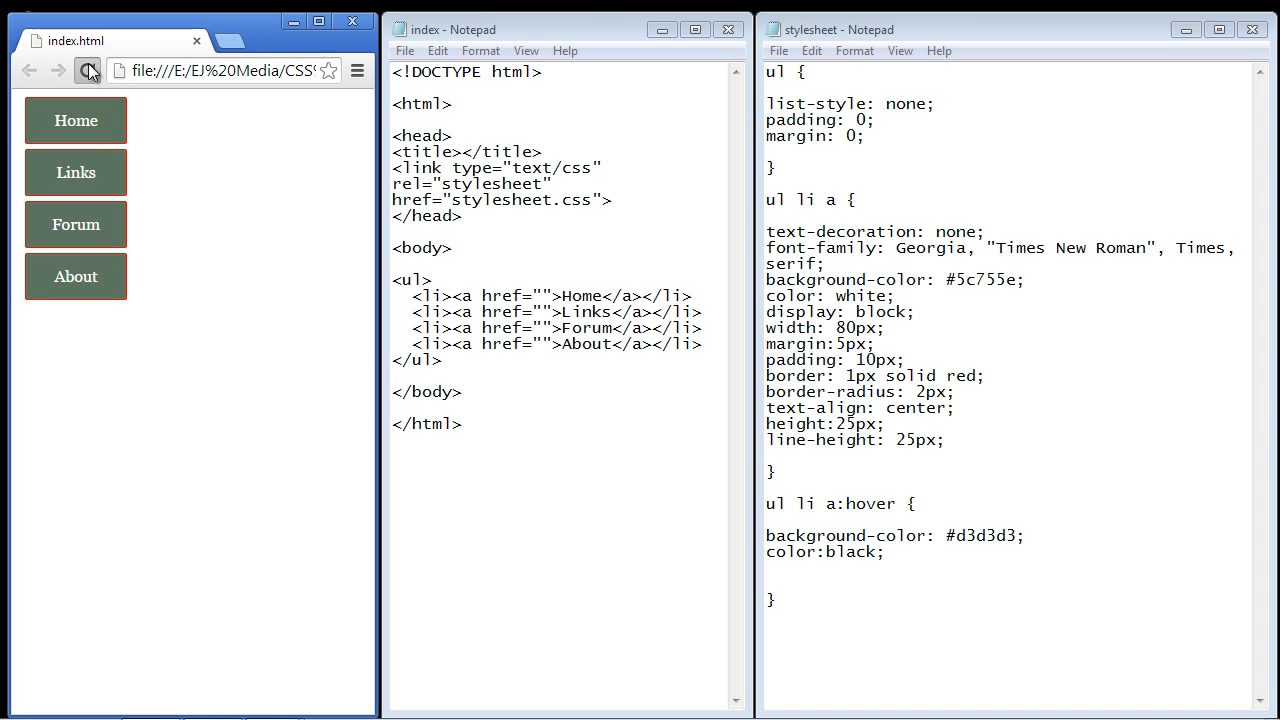
mouse_move(88, 128)
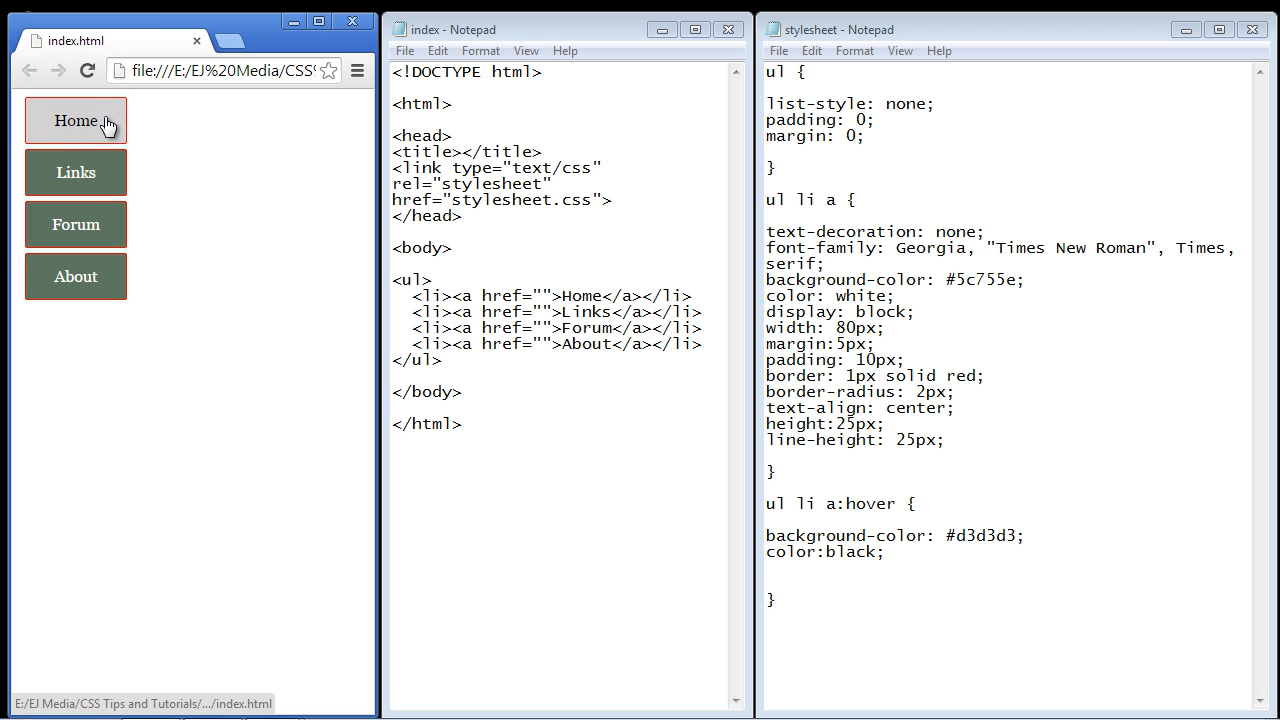
mouse_move(76, 188)
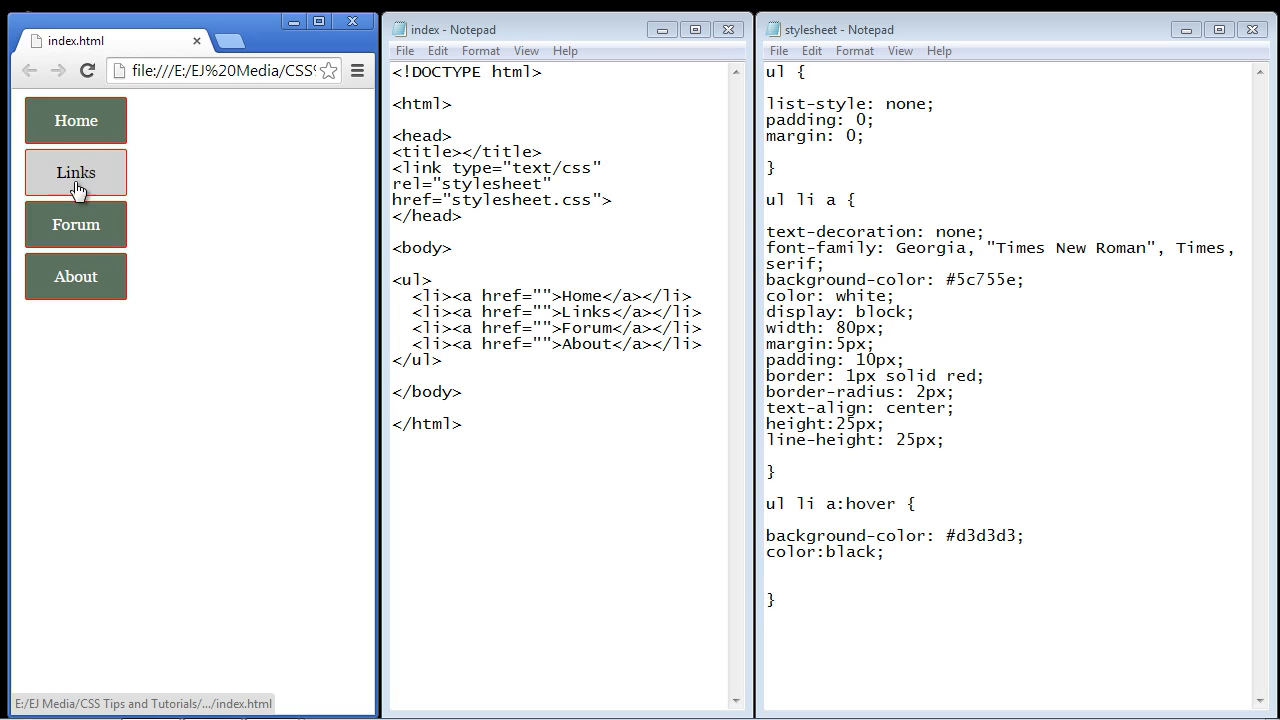